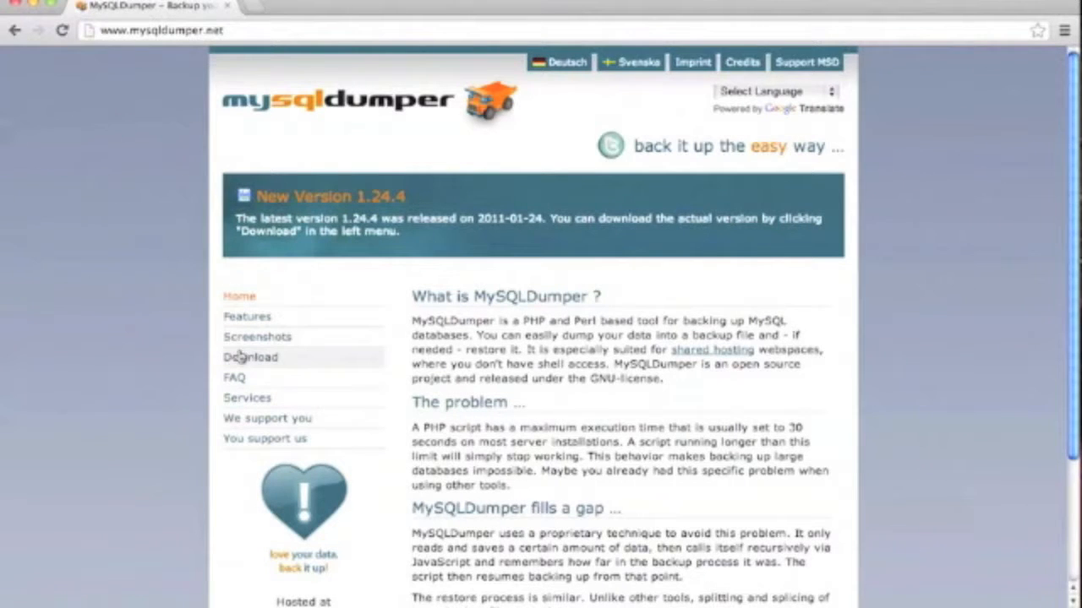
mouse_move(250, 357)
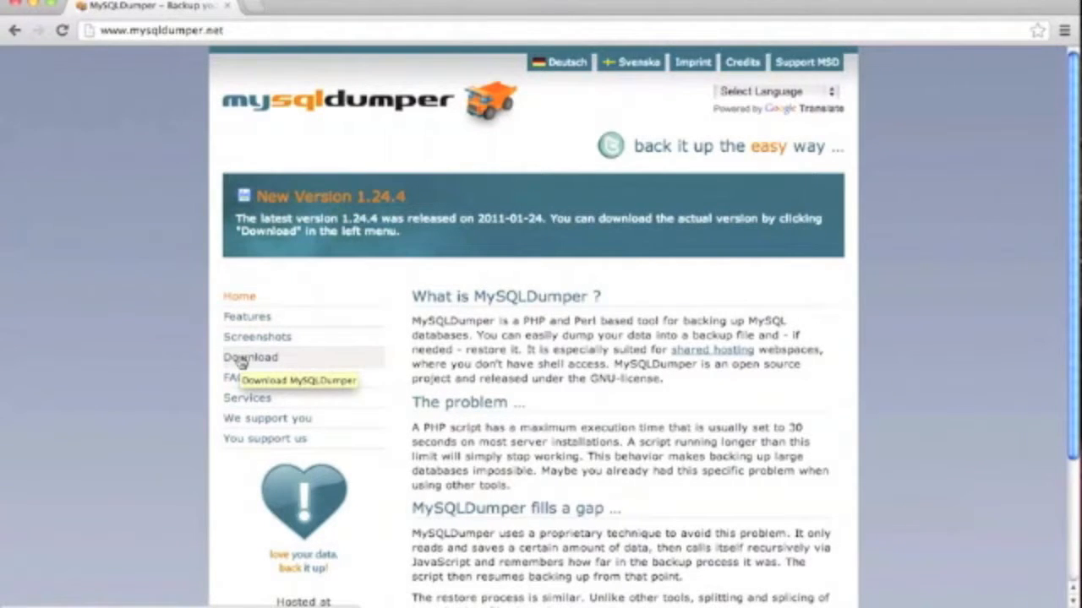
mouse_move(601, 395)
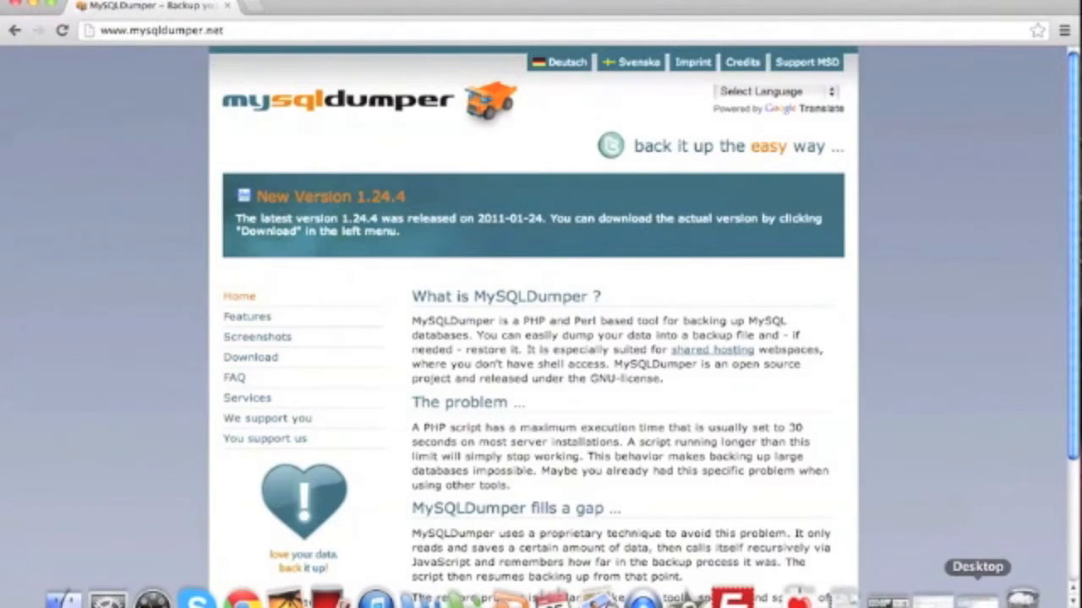
- Show the Desktop folder containing the downloaded MySQLDumper 1.24.4 folder in Finder
click(977, 568)
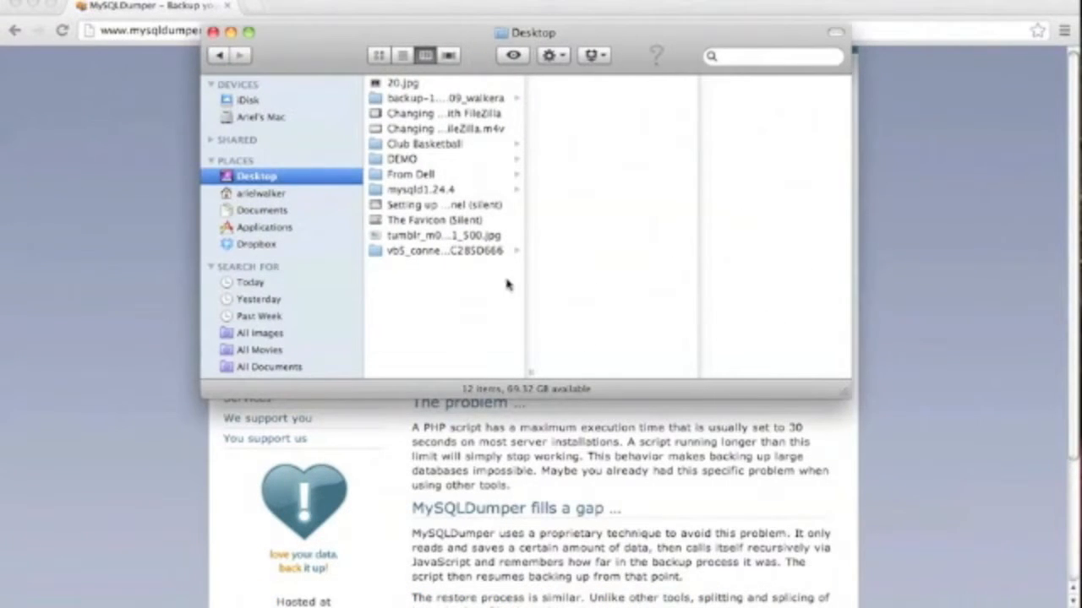
click(419, 190)
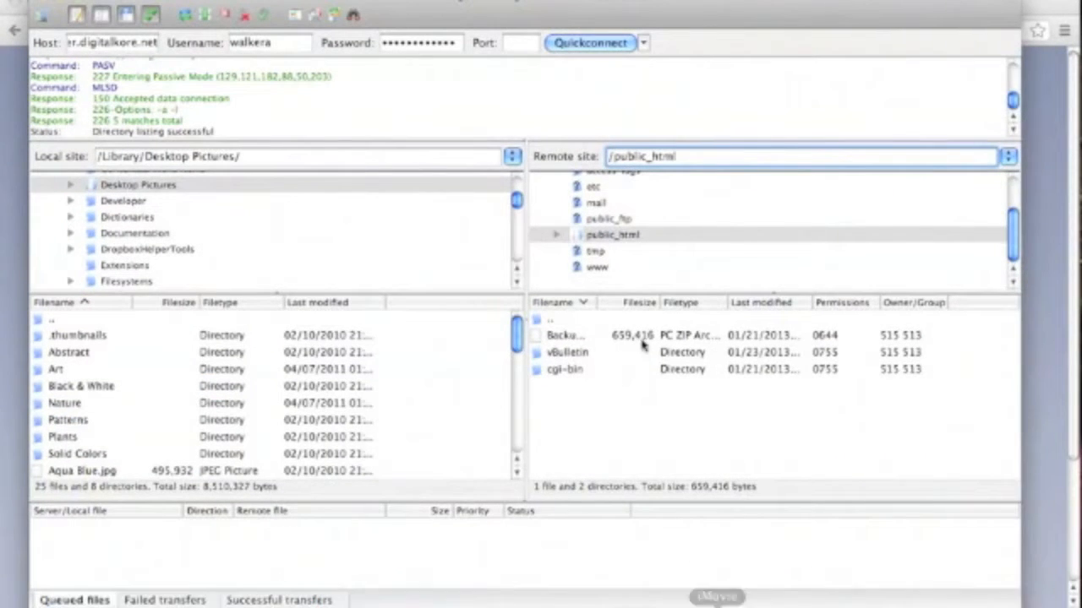
mouse_move(642, 346)
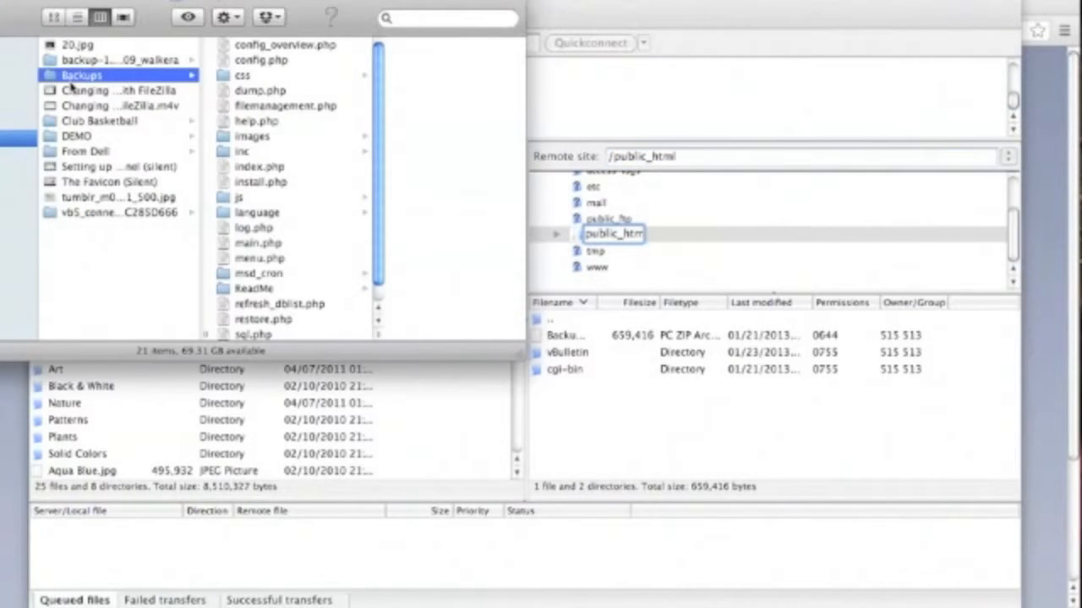
- Upload the Backups folder of MySQLDumper files into the vBulletin remote directory
click(568, 354)
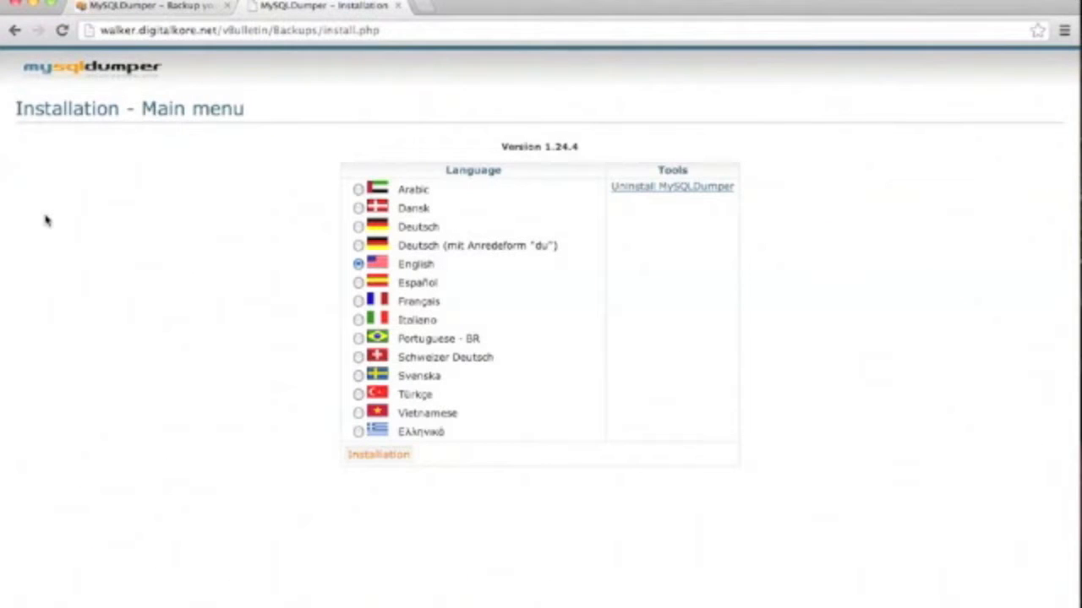
mouse_move(358, 264)
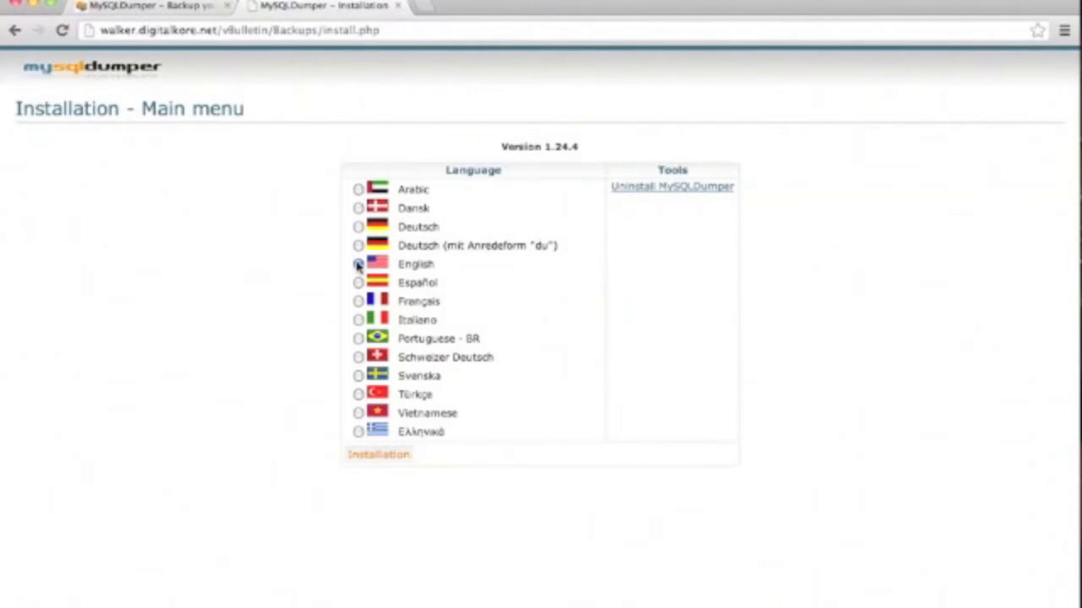
- Select English as the language on the MySQLDumper installation main menu
click(379, 455)
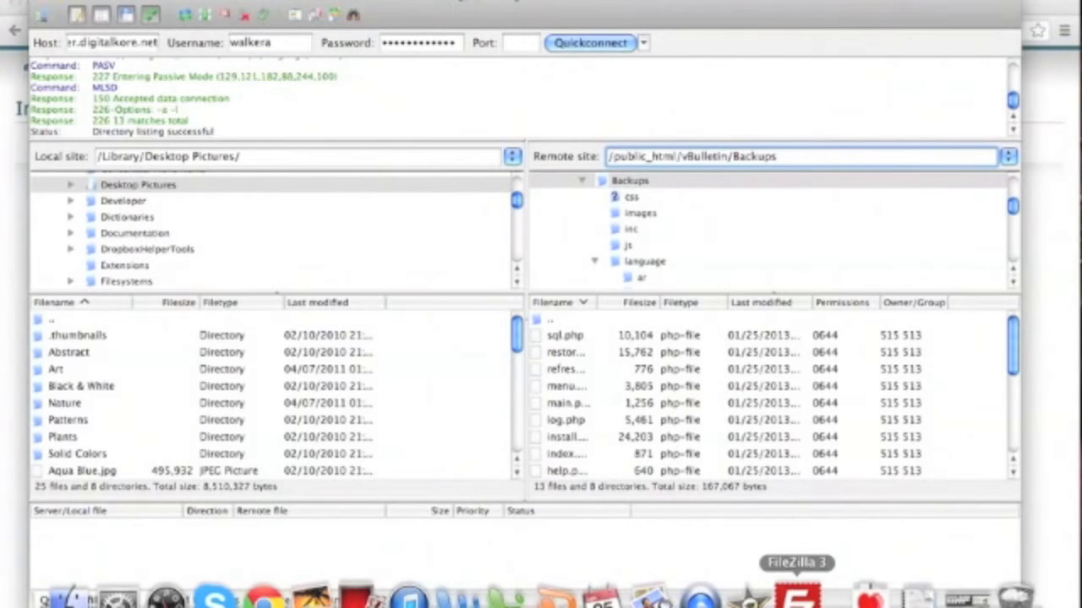
- Review the uploaded MySQLDumper PHP files in the remote vBulletin/Backups folder
right_click(575, 436)
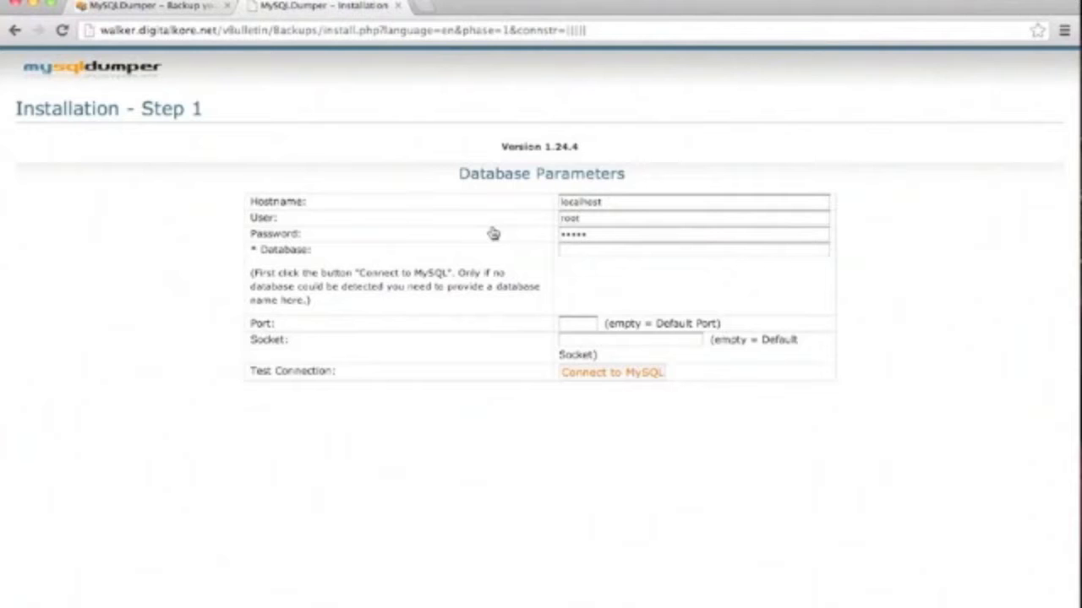
- Connect to the walkera_vb5 database on localhost, then save and finish the installation
text(walkera_vb5)
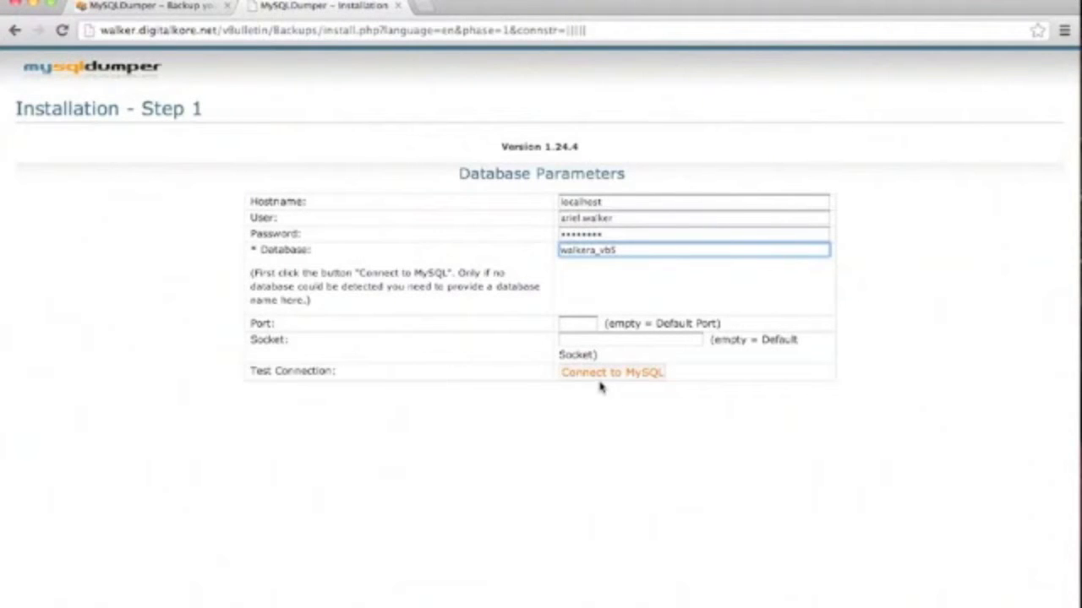
click(611, 372)
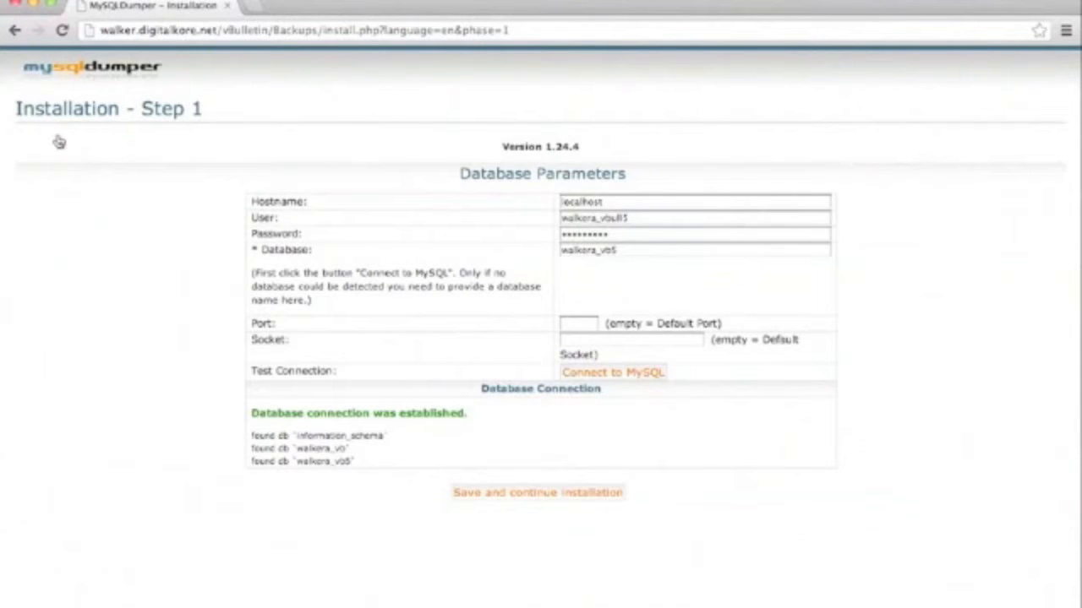
click(537, 494)
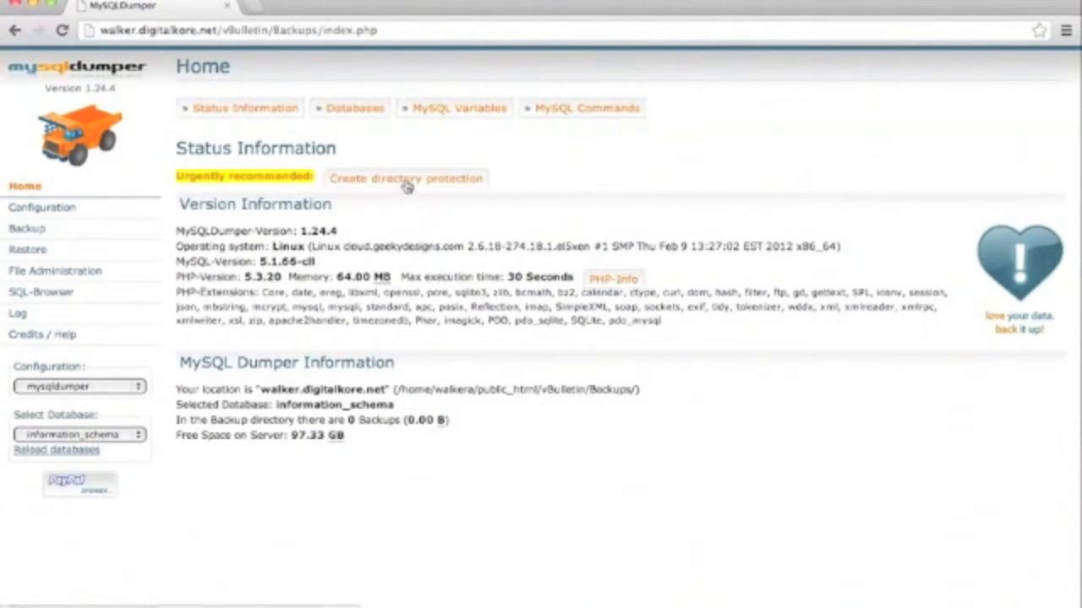
click(406, 179)
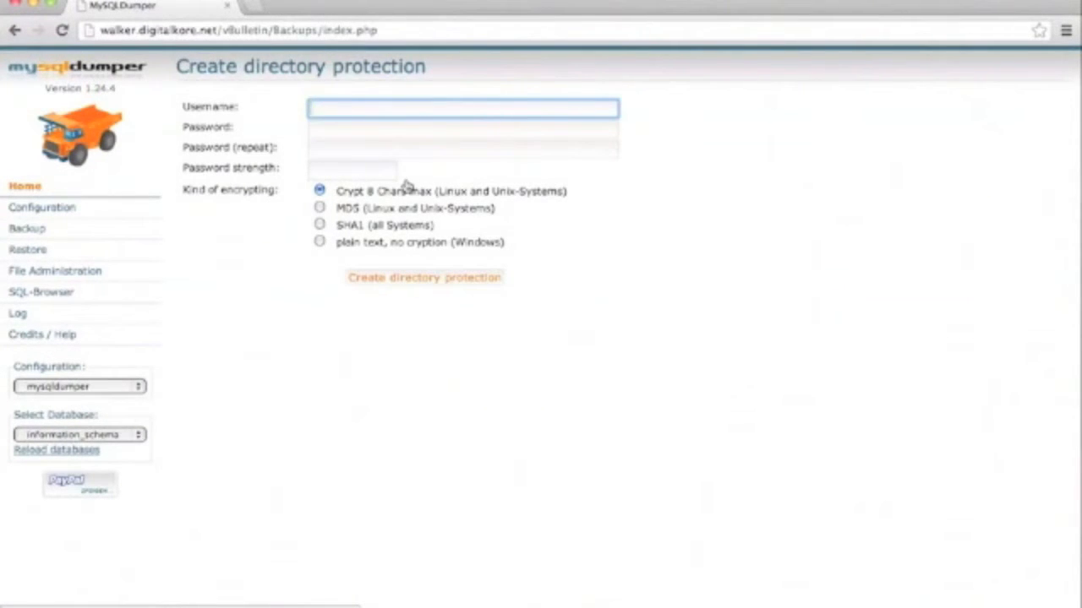
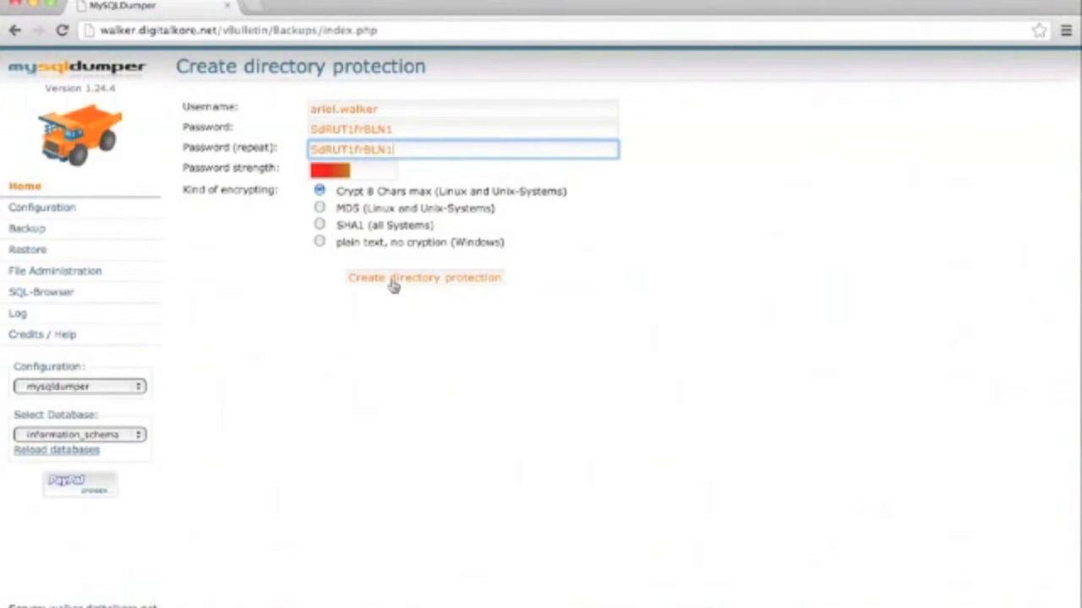
click(422, 277)
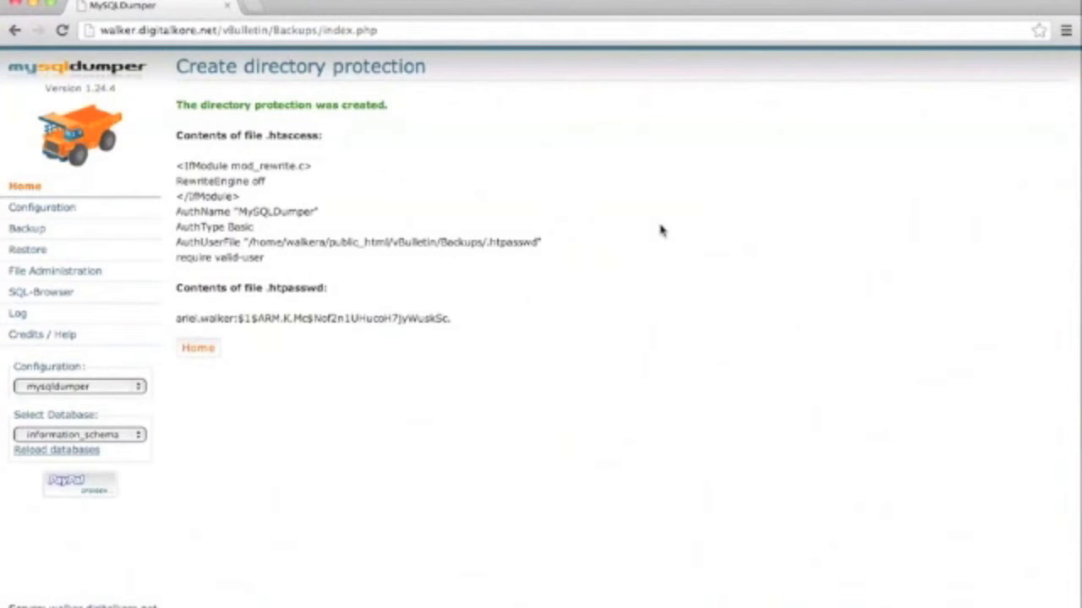
- Select walkera_vb5 as the working database and show its Backup page with 203 tables
click(78, 435)
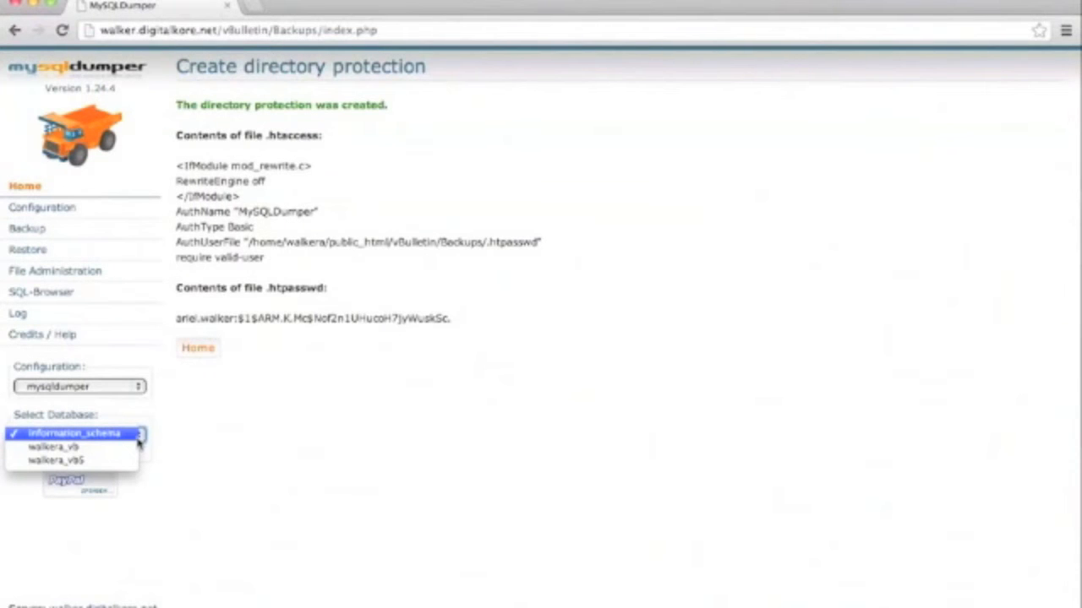
click(56, 459)
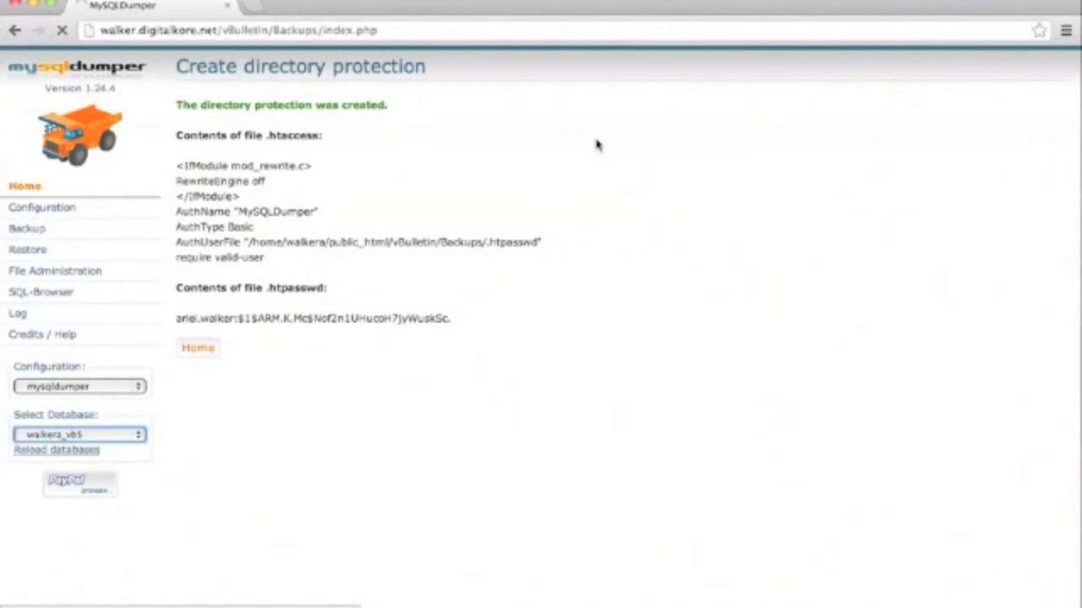
click(27, 228)
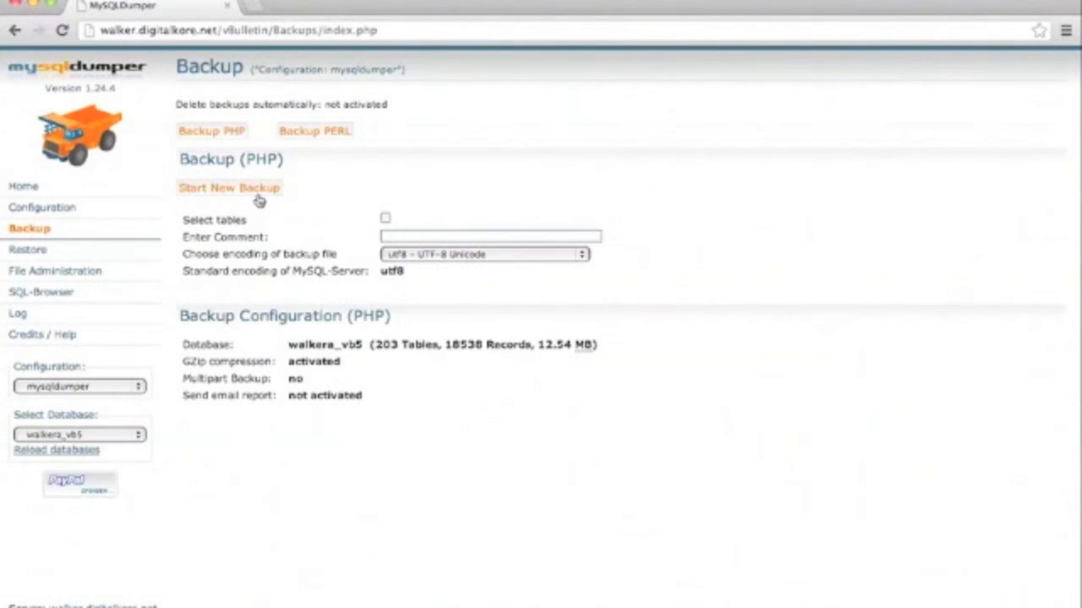
- Run a new backup of walkera_vb5, producing a file with 203 tables and 18,529 records
click(230, 187)
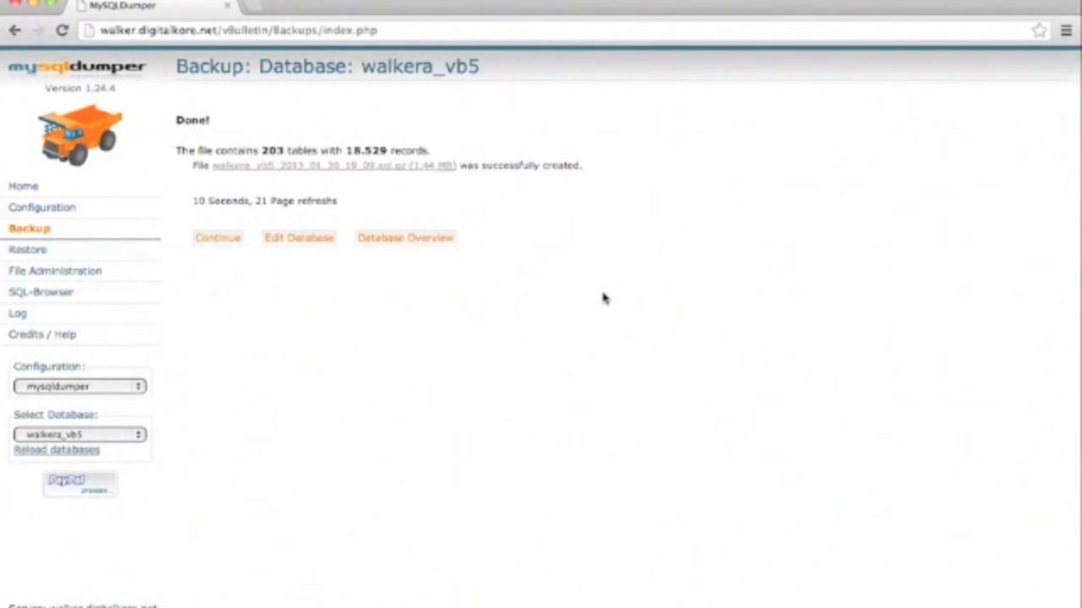
mouse_move(463, 191)
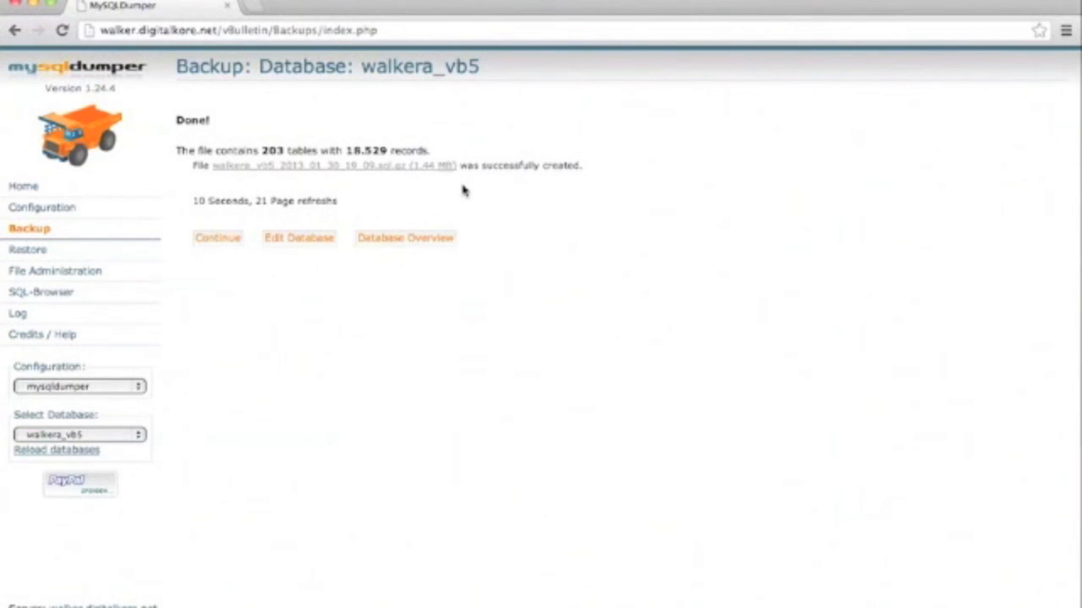